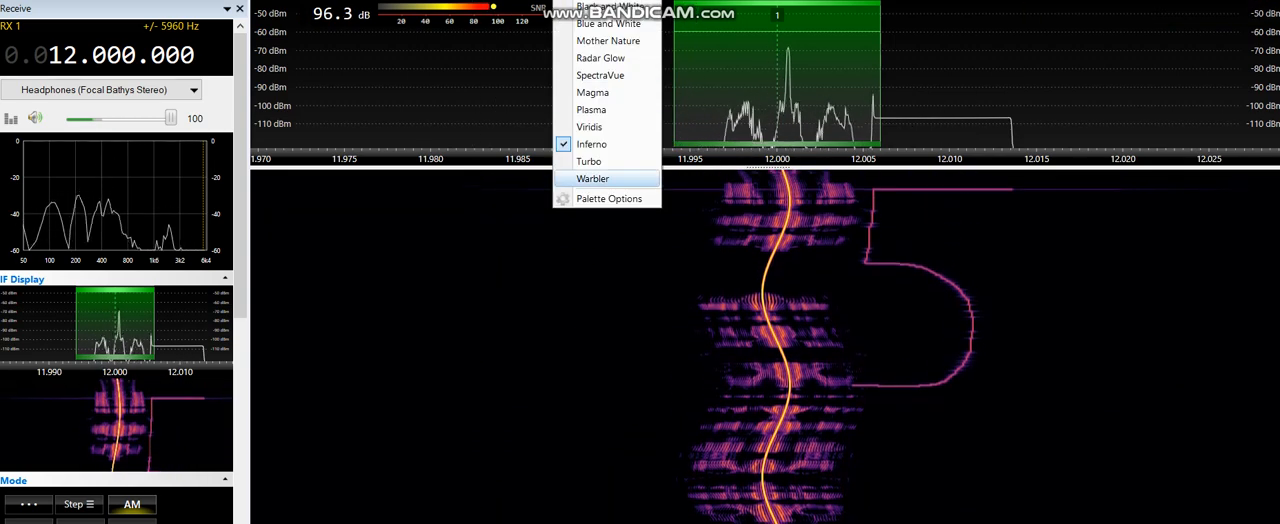
Switch the waterfall palette from Inferno to Warbler so the AM signal shows in blue and cyan.
{"action": "left_click", "coordinate": [592, 178]}
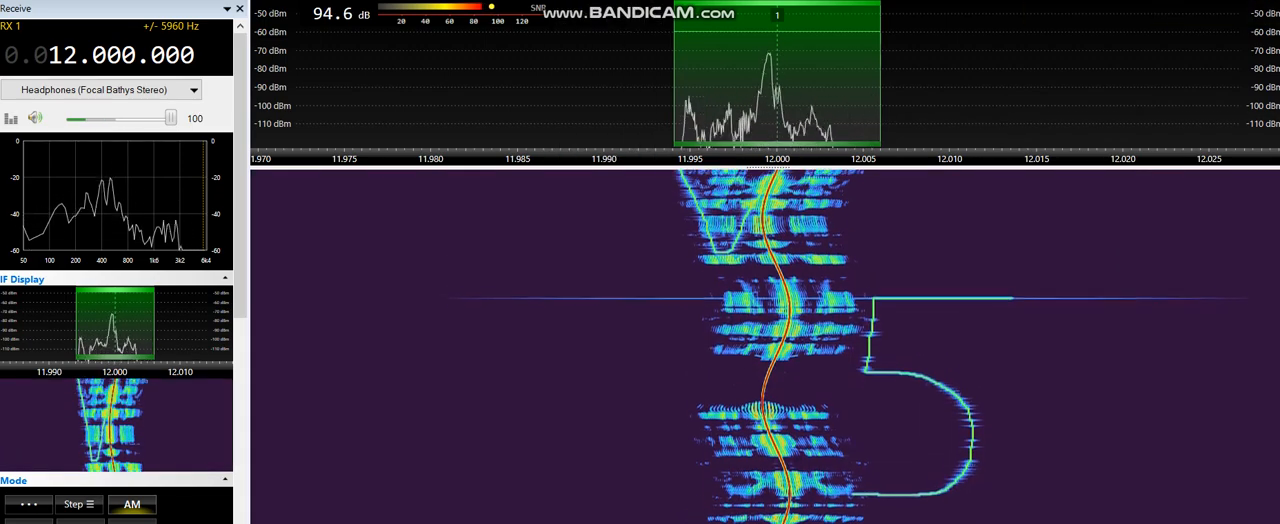